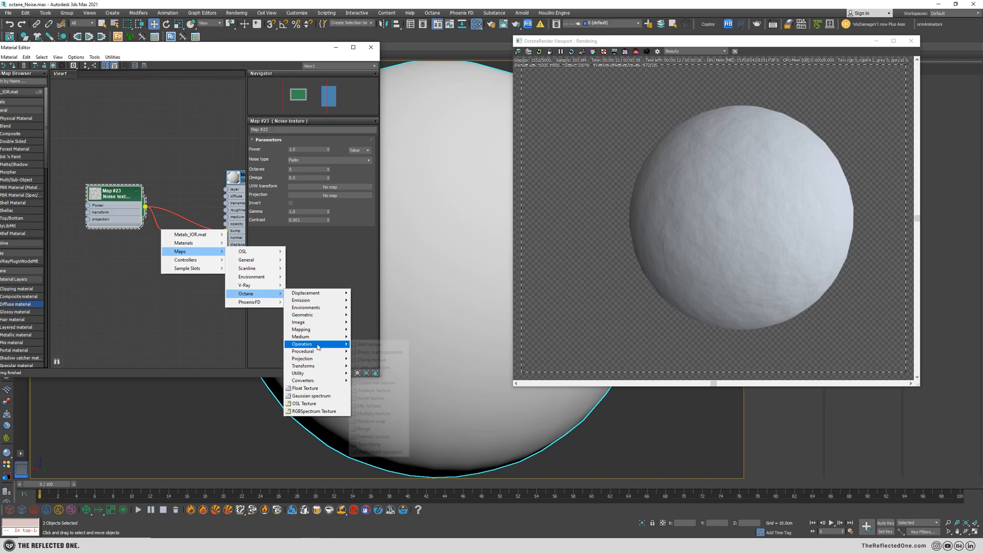
{"action": "mouse_move", "coordinate": [379, 391]}
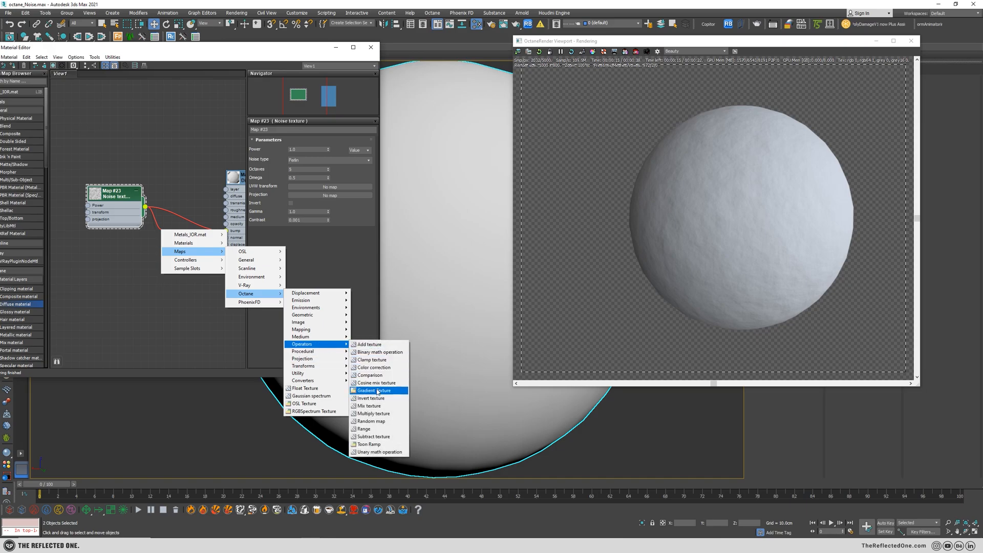
Insert an Octane Gradient texture and wire the Noise texture into its input
{"action": "left_click", "coordinate": [369, 390]}
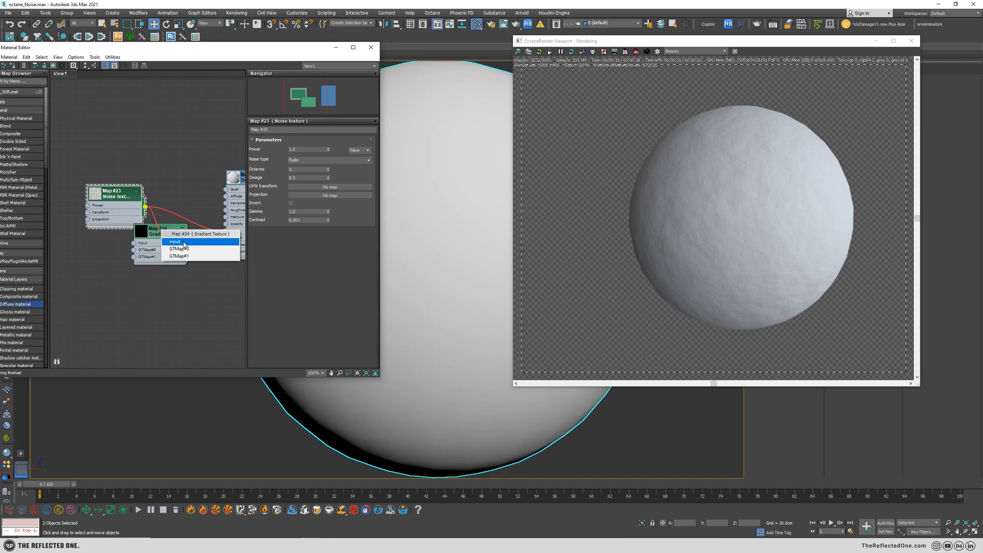
{"action": "left_click", "coordinate": [175, 242]}
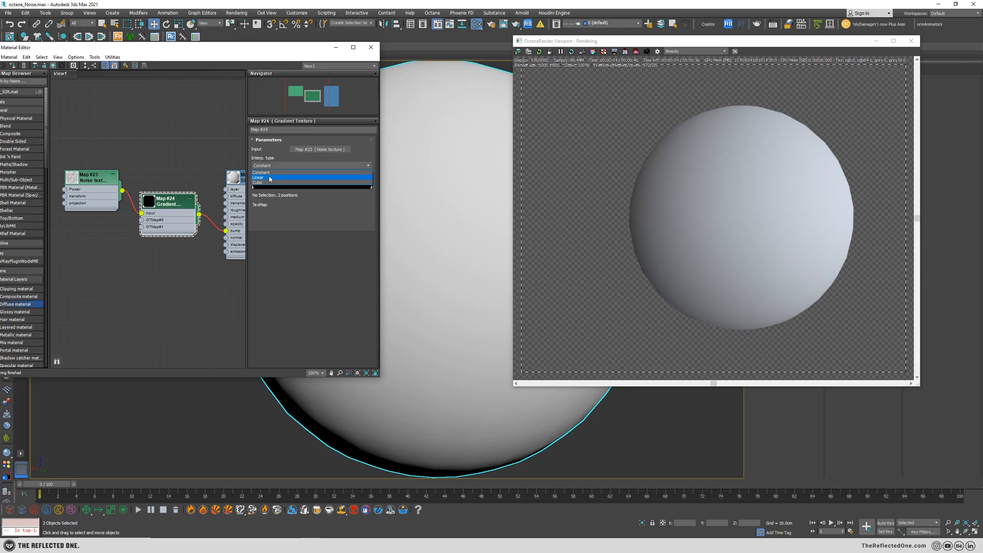
Make the gradient Linear with a black and a white stop, sliding the white stop inward for contrast
{"action": "left_click", "coordinate": [270, 177]}
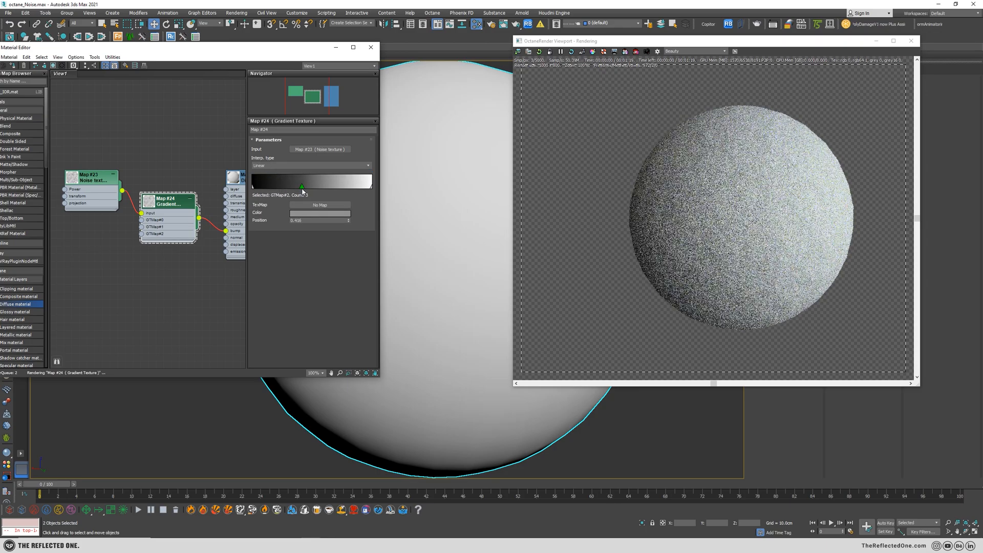
{"action": "left_click", "coordinate": [319, 212]}
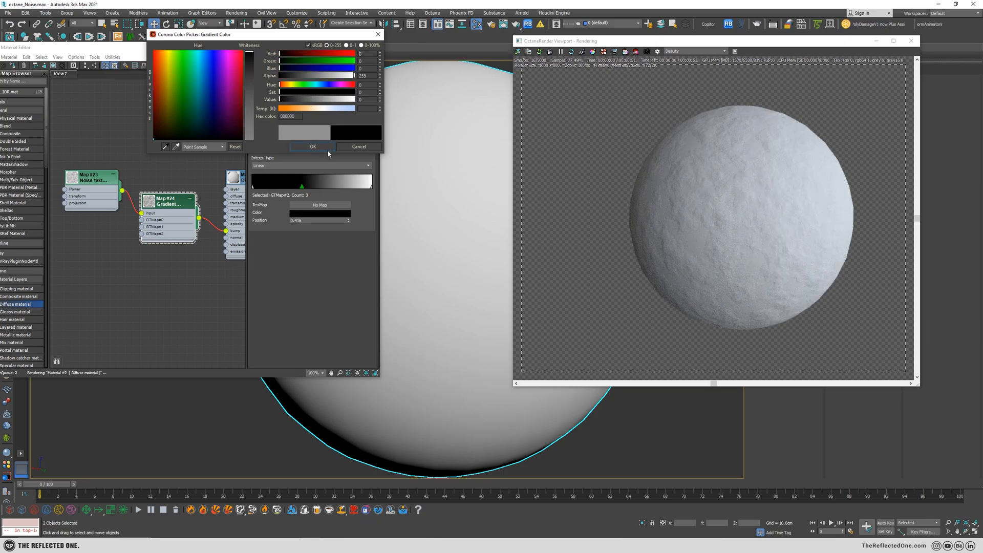
{"action": "left_click", "coordinate": [313, 146]}
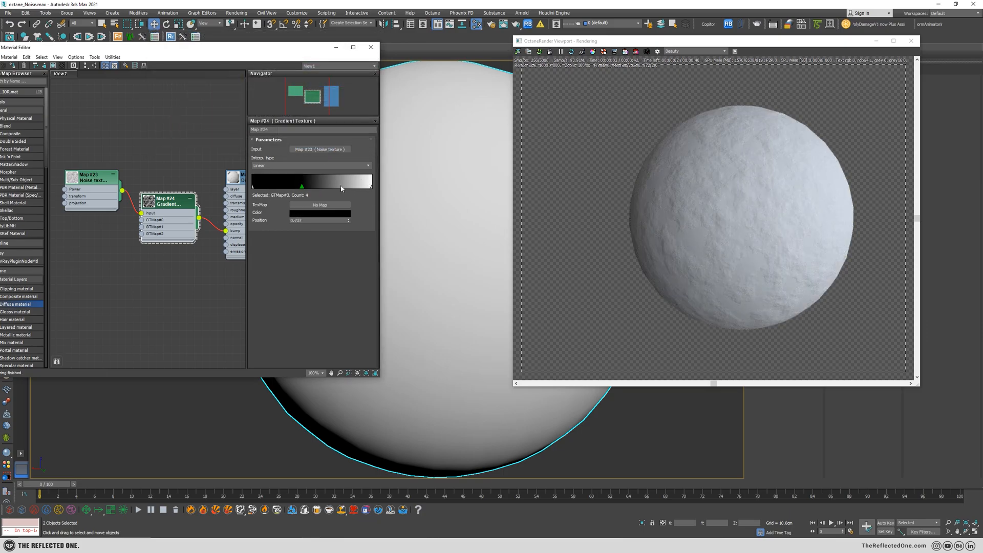
{"action": "left_click", "coordinate": [320, 212]}
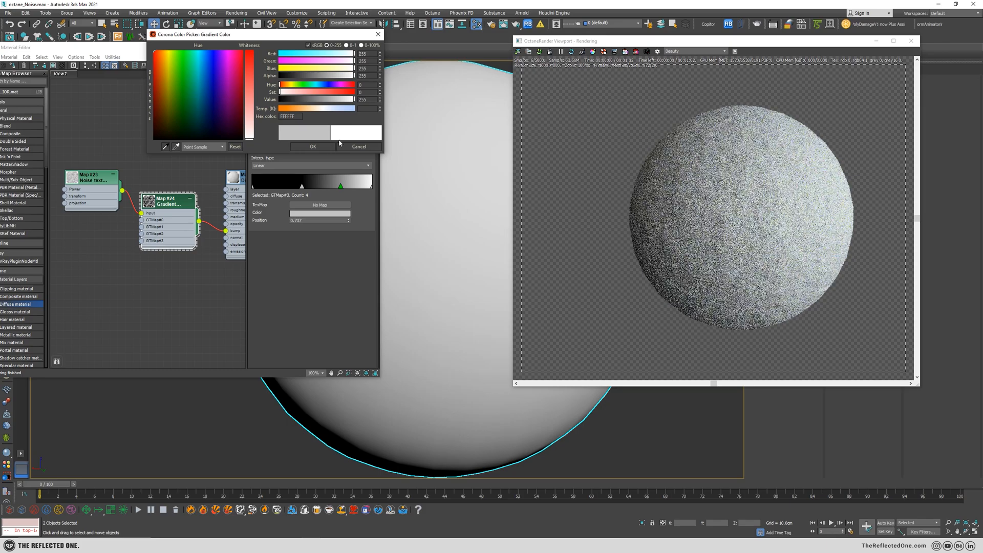
{"action": "left_click", "coordinate": [312, 146]}
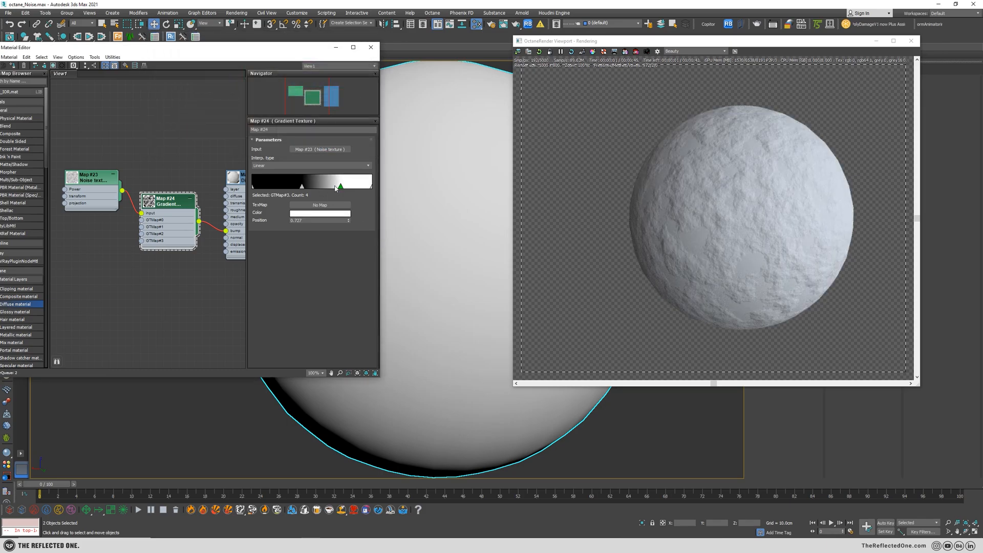
{"action": "left_click_drag", "start_coordinate": [337, 186], "coordinate": [318, 186]}
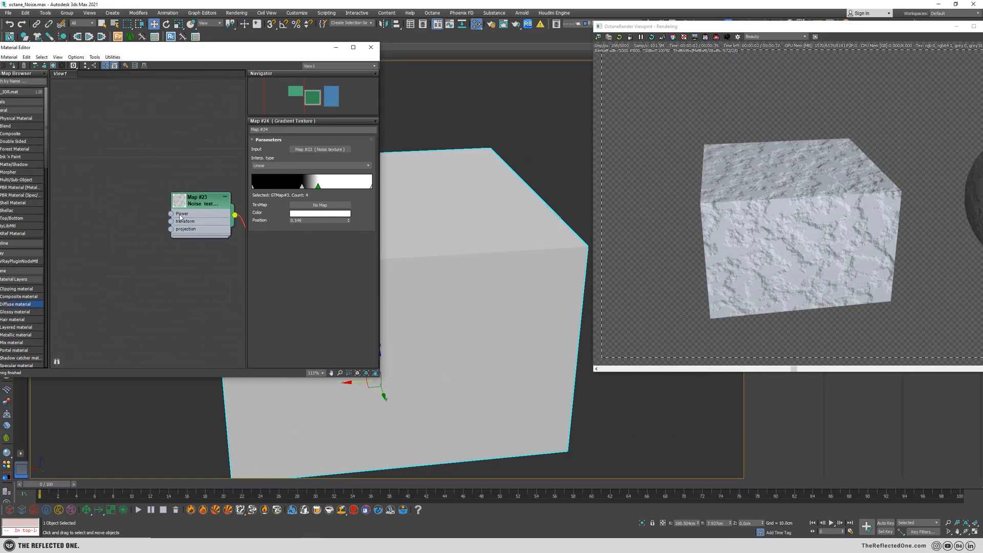
Feed the Noise texture's projection with an XYZ to UVW node
{"action": "left_click", "coordinate": [201, 201]}
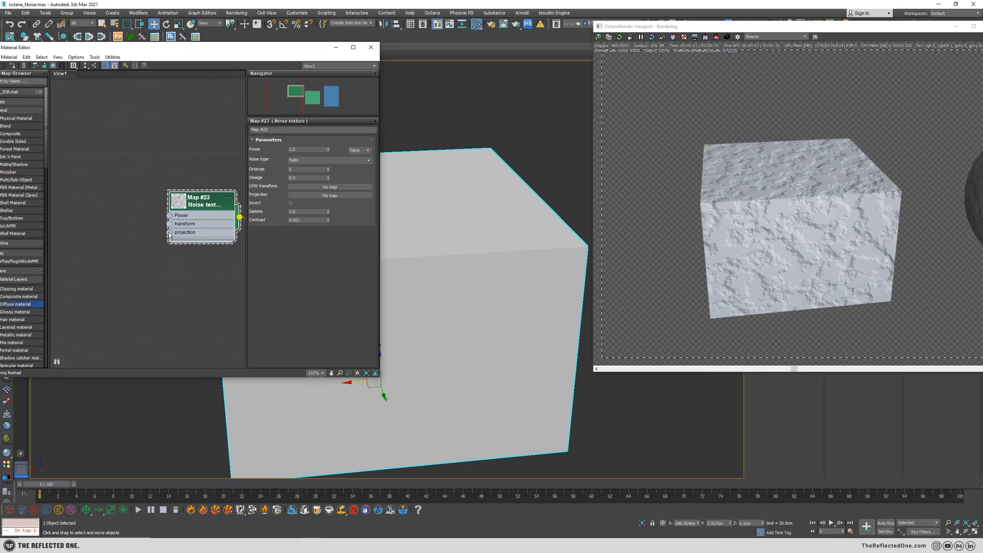
{"action": "left_click", "coordinate": [169, 233]}
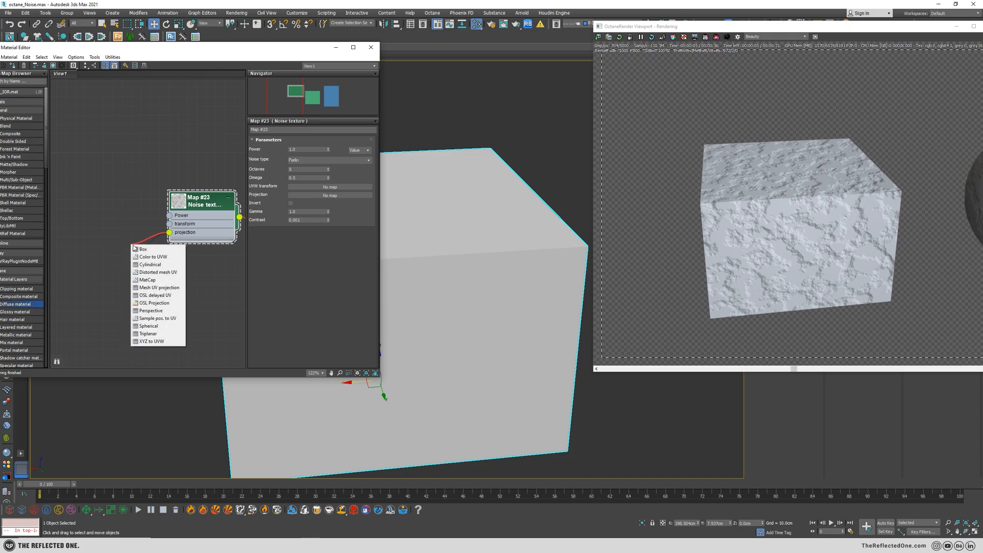
{"action": "mouse_move", "coordinate": [151, 341]}
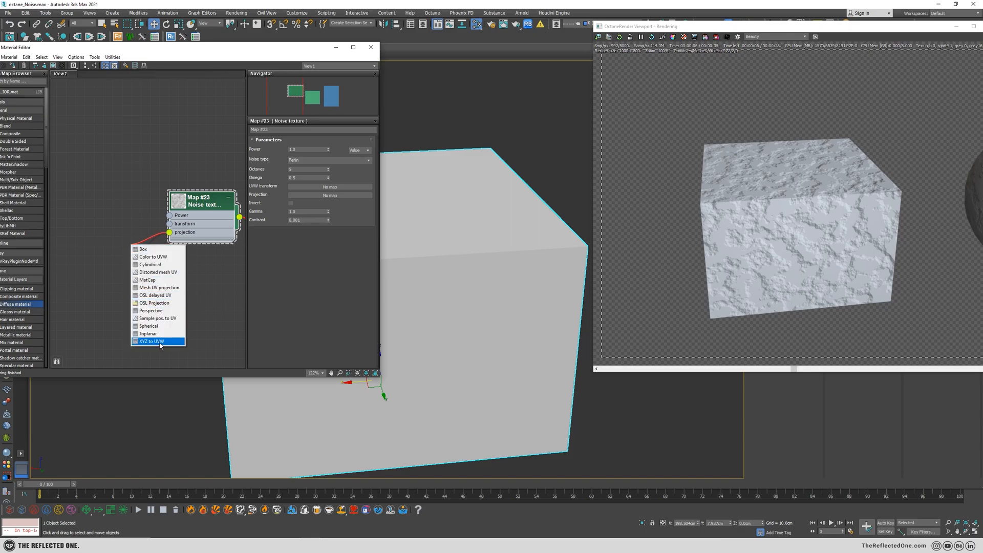
{"action": "left_click", "coordinate": [149, 341]}
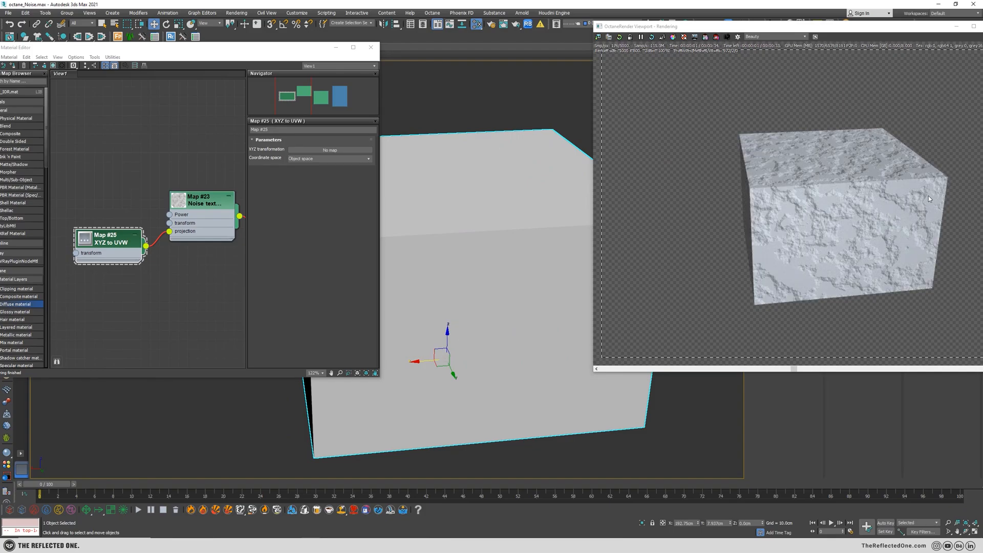
Attach a Scale node to the Noise texture's transform with scale value 2.49
{"action": "left_click", "coordinate": [201, 199]}
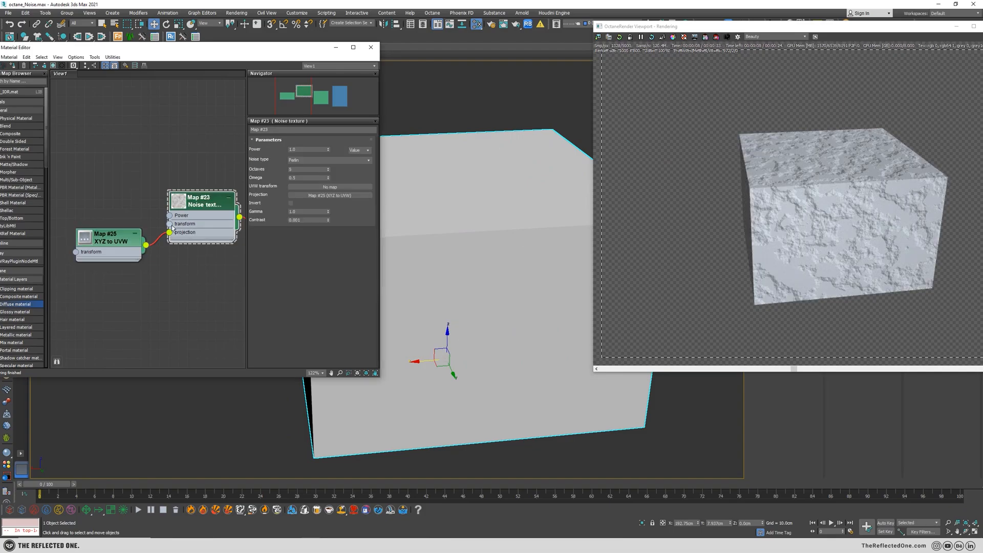
{"action": "left_click_drag", "start_coordinate": [169, 232], "coordinate": [125, 202]}
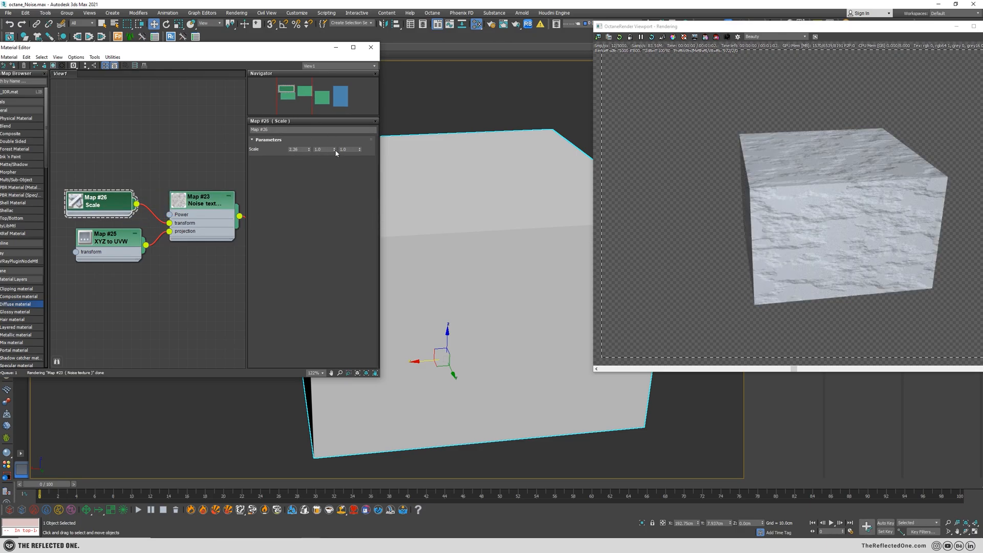
{"action": "type", "text": "2.49"}
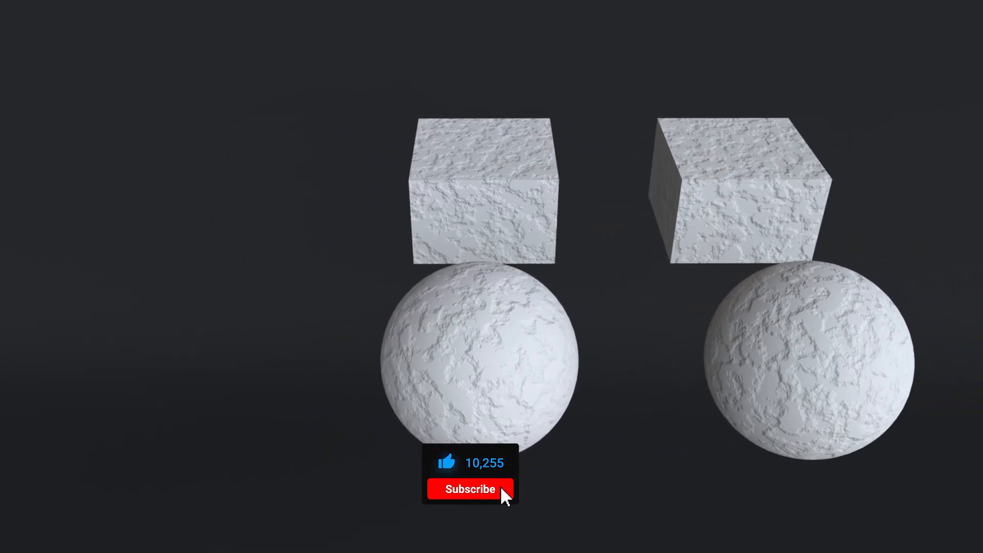
Render the final scene with both box-and-sphere pairs showing the noise bump
{"action": "left_click", "coordinate": [470, 490]}
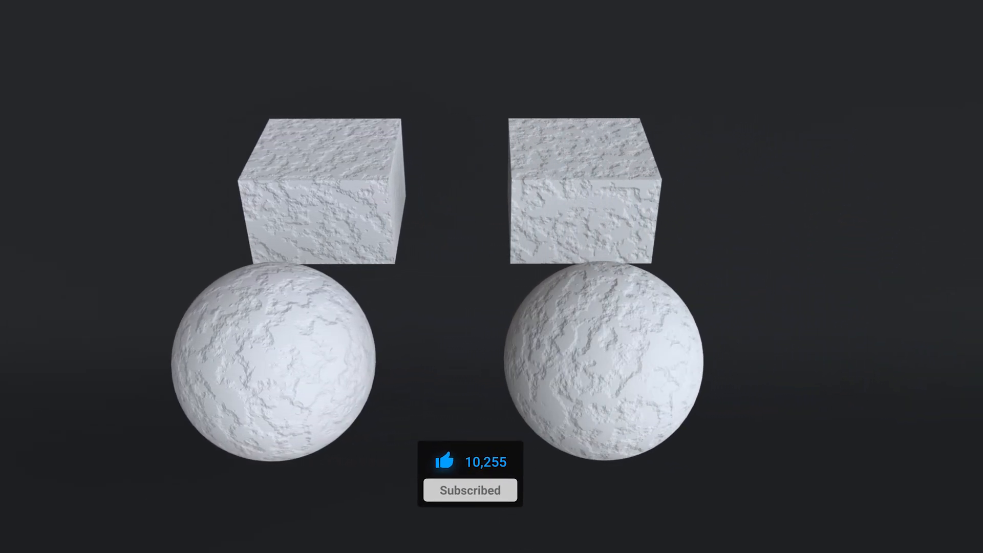